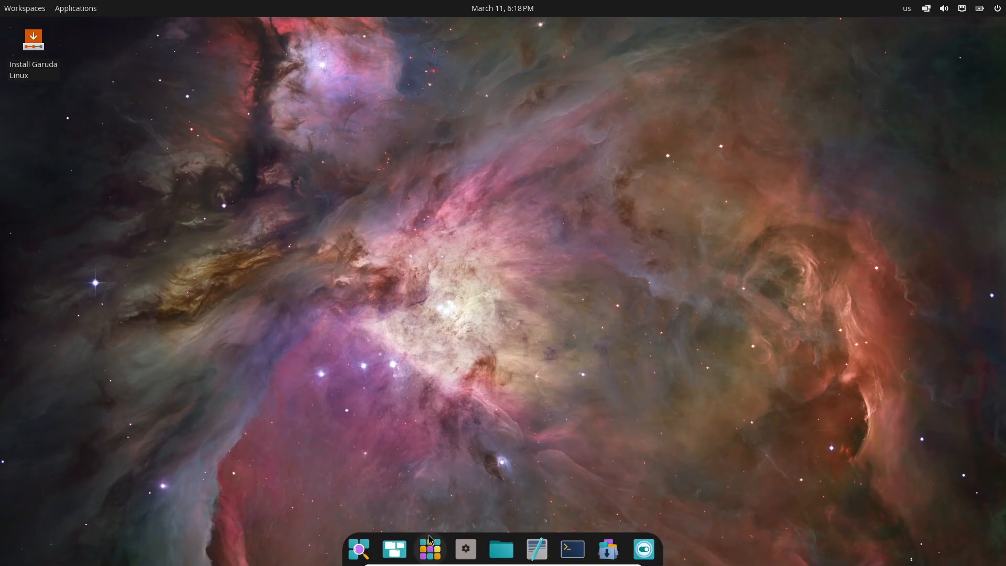
- Launch the system-information terminal from the application library, then close it
{"action": "left_click", "coordinate": [430, 550]}
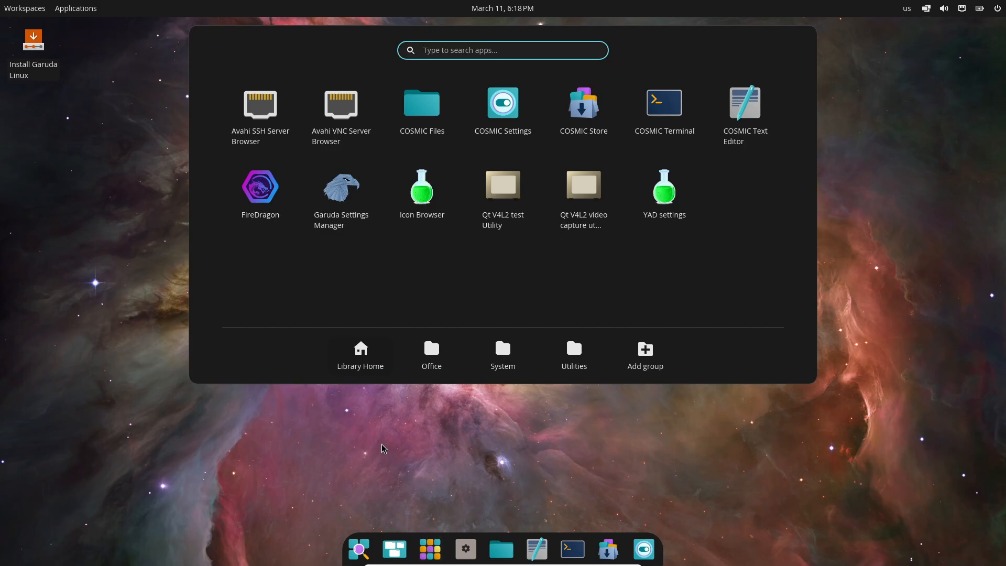
{"action": "left_click", "coordinate": [664, 103]}
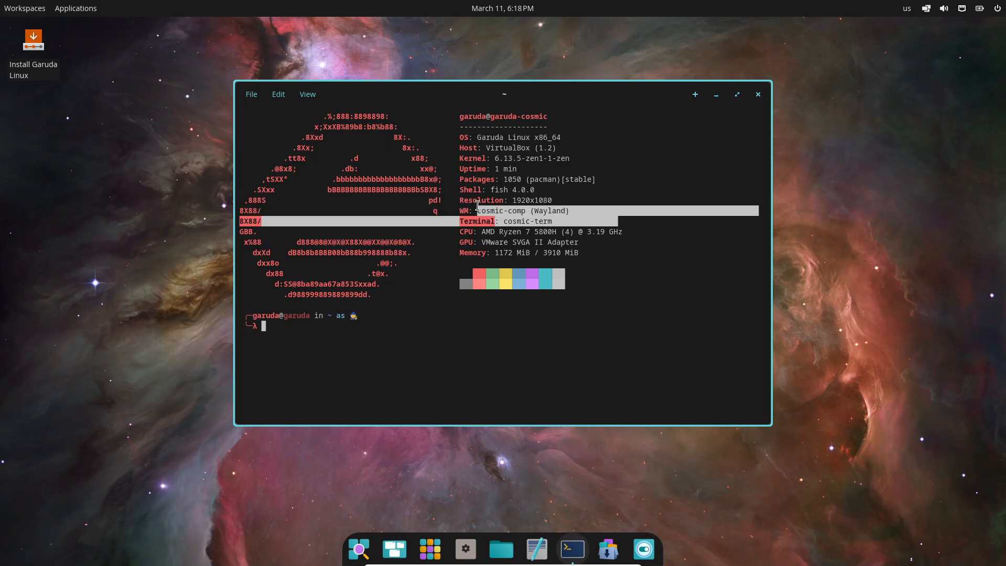
{"action": "left_click", "coordinate": [758, 93]}
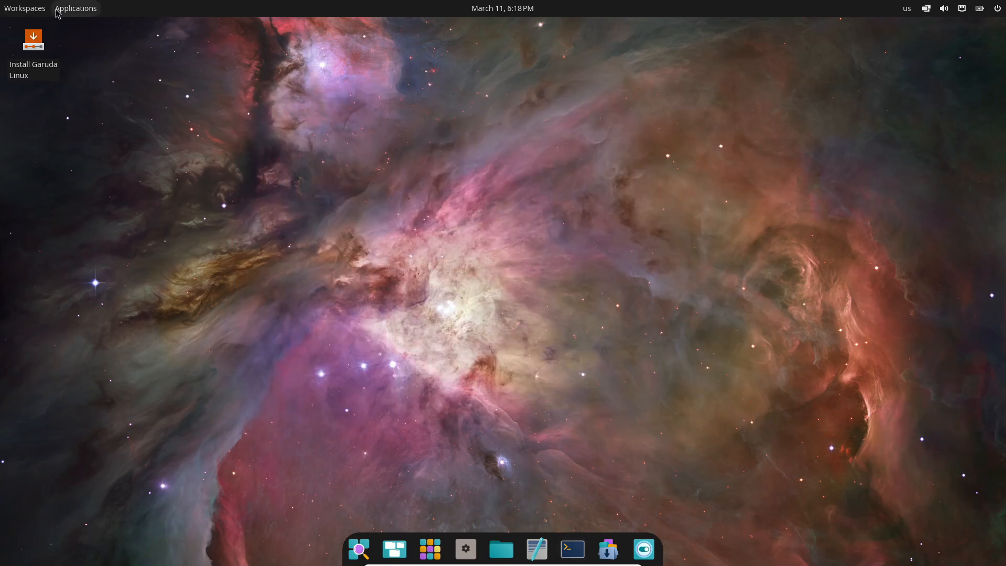
- Preview the workspaces overview, then check the panel's window tiling and audio controls
{"action": "left_click", "coordinate": [25, 8]}
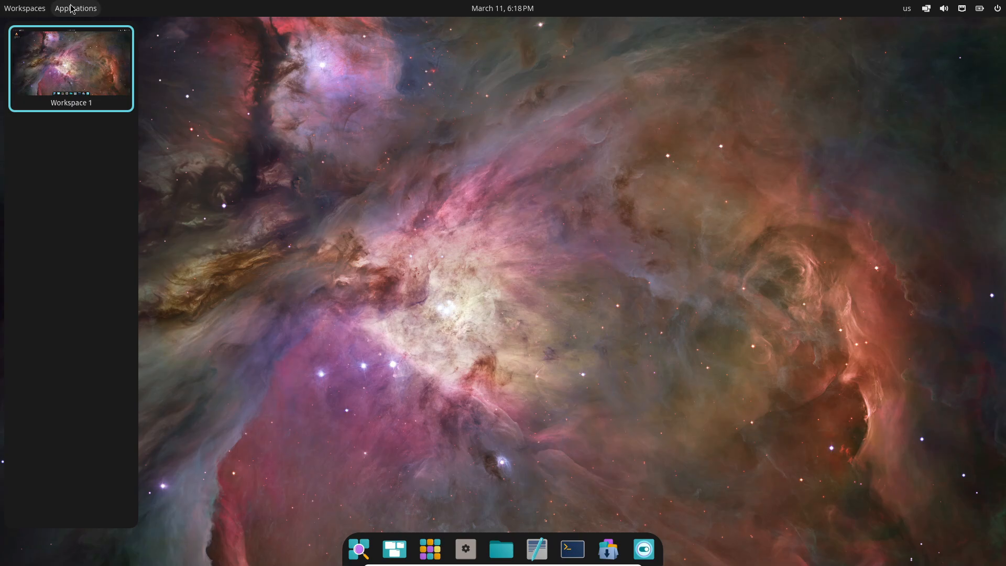
{"action": "left_click", "coordinate": [75, 8]}
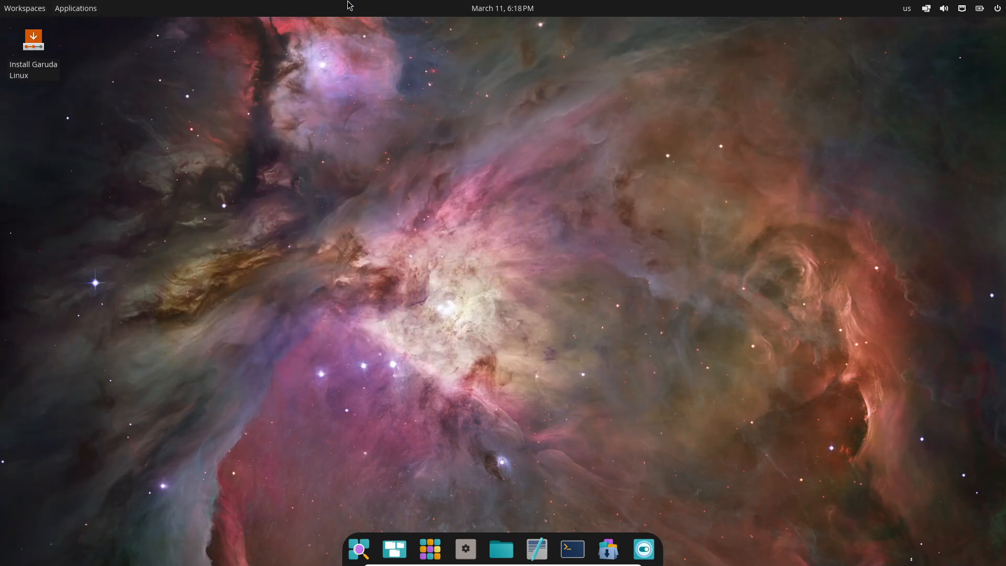
{"action": "left_click", "coordinate": [925, 8]}
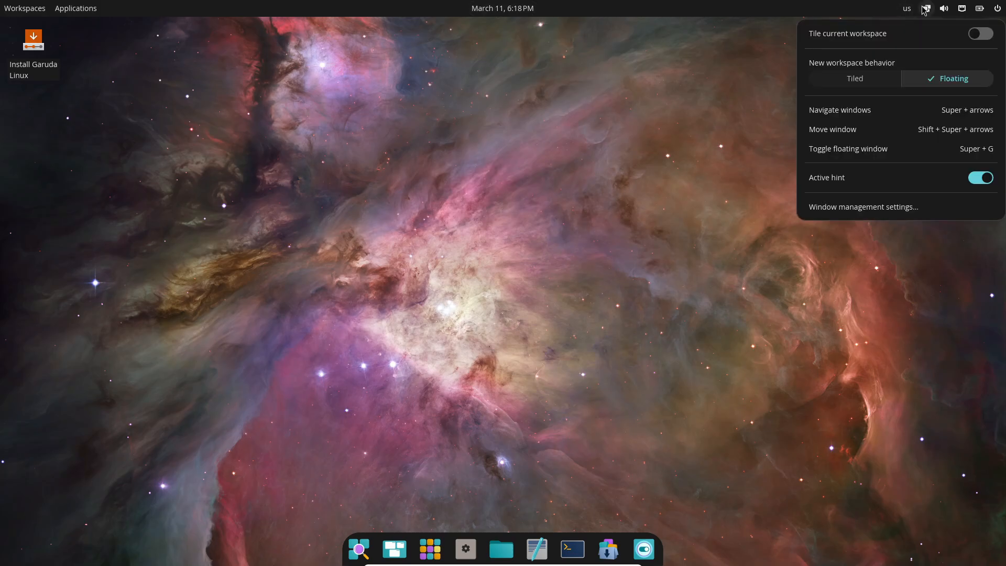
{"action": "left_click", "coordinate": [943, 8]}
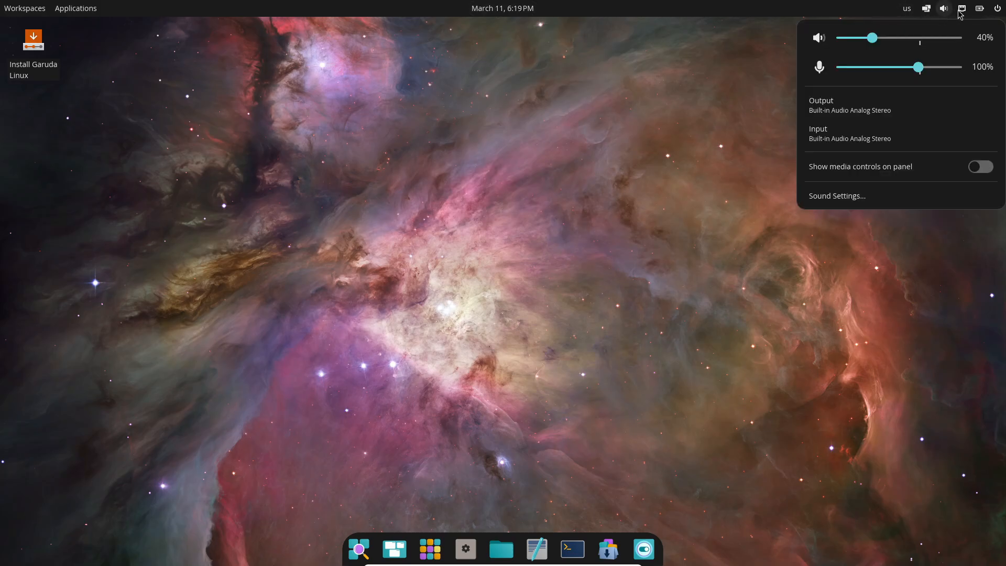
{"action": "left_click", "coordinate": [980, 8]}
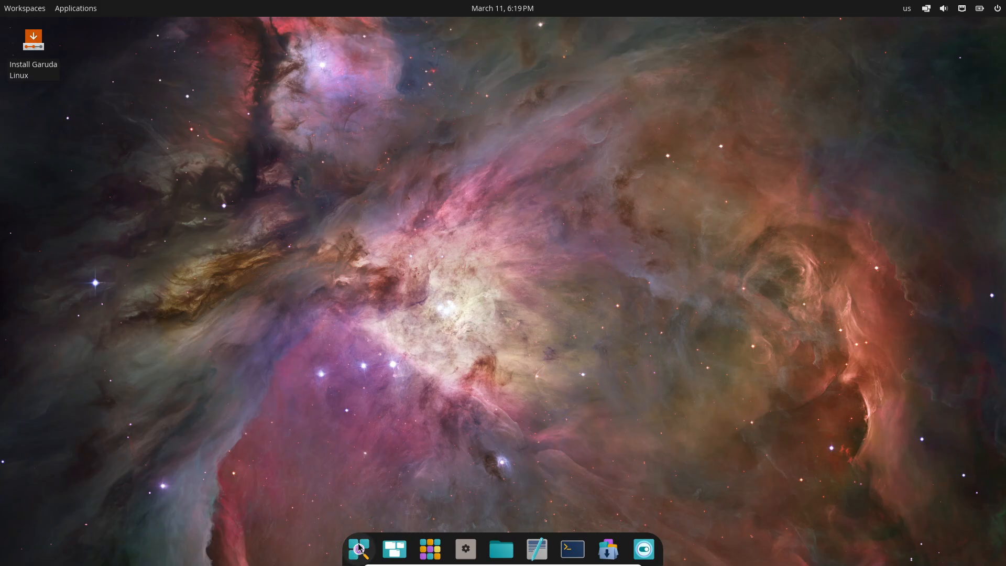
- Browse the Office, System and Utilities groups in the application library
{"action": "left_click", "coordinate": [429, 548]}
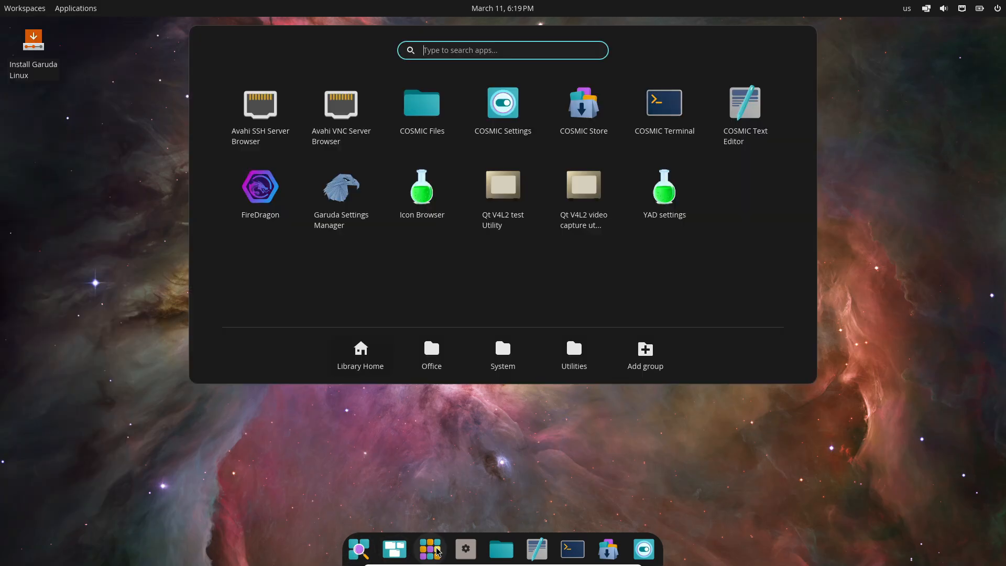
{"action": "left_click", "coordinate": [432, 355]}
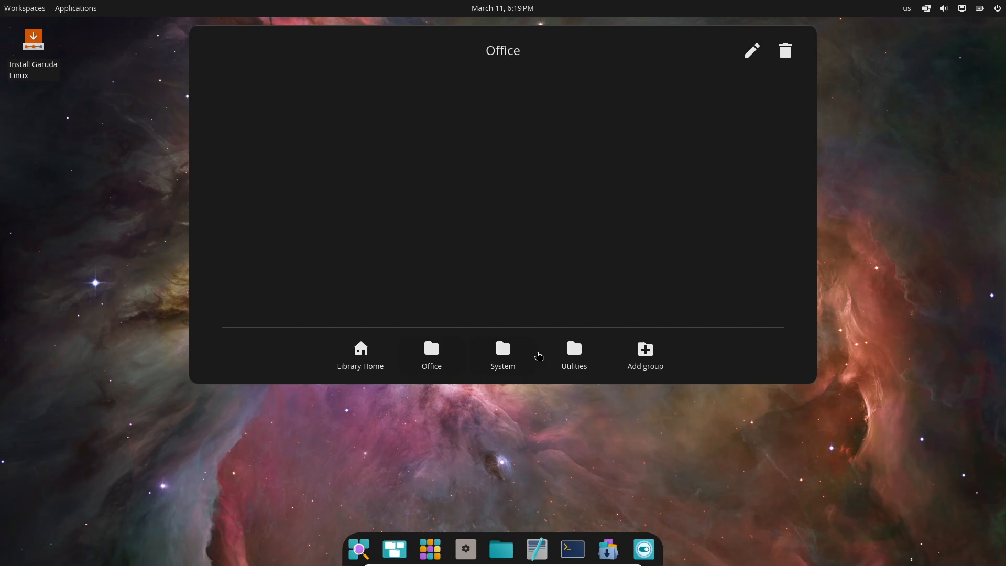
{"action": "left_click", "coordinate": [503, 355]}
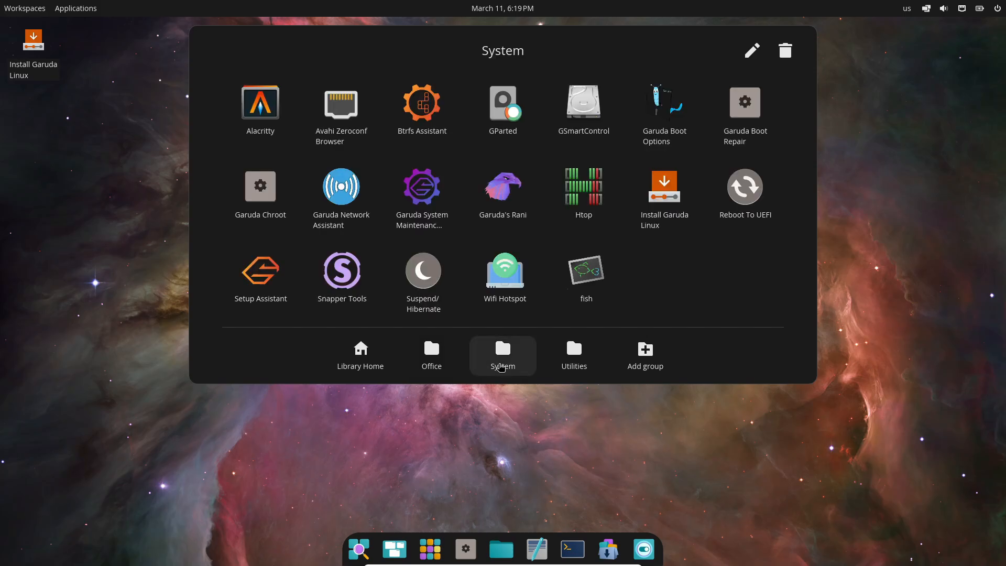
{"action": "left_click", "coordinate": [574, 355]}
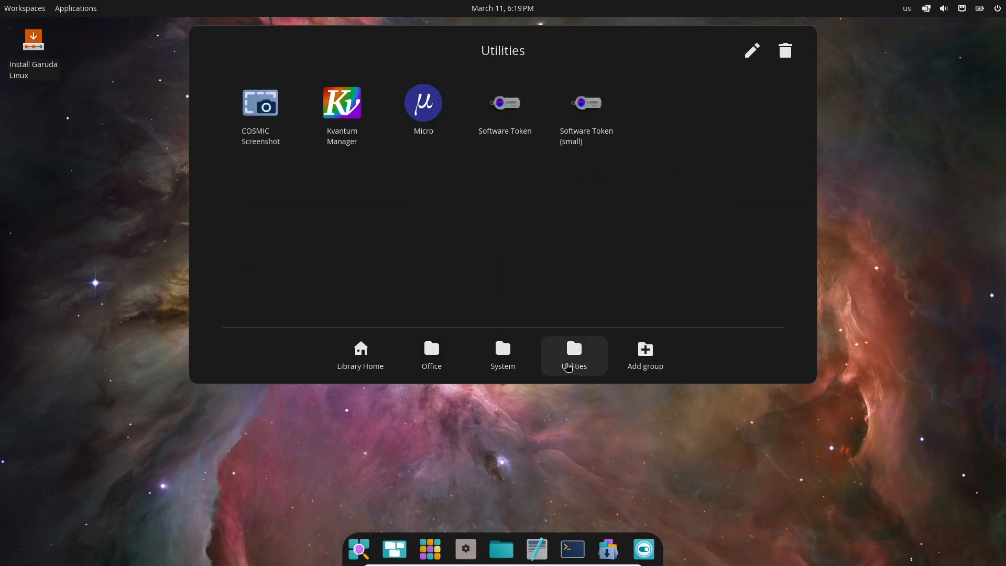
{"action": "left_click", "coordinate": [432, 355]}
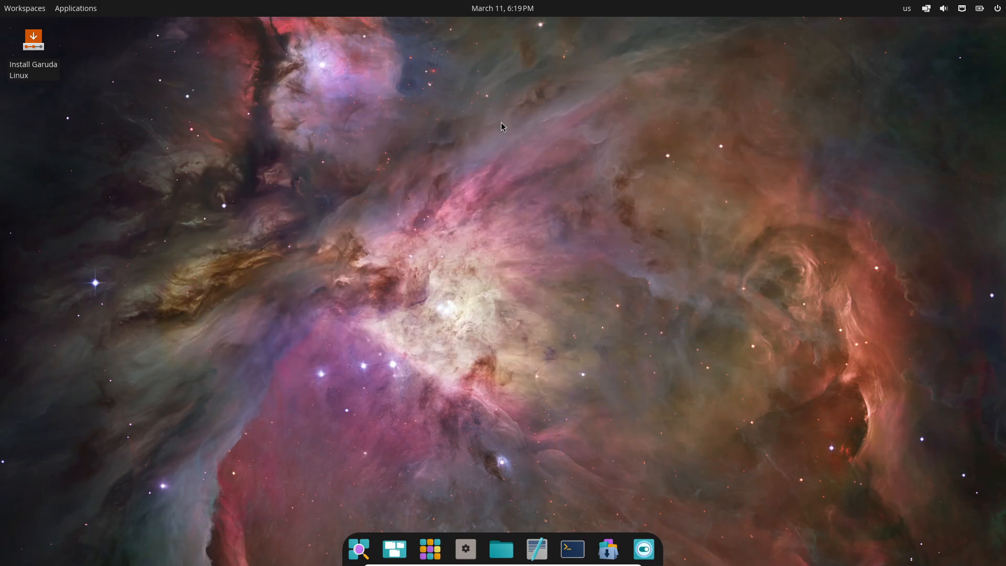
- In System Settings, view the hardware details, network, and accessibility pages
{"action": "left_click", "coordinate": [464, 549]}
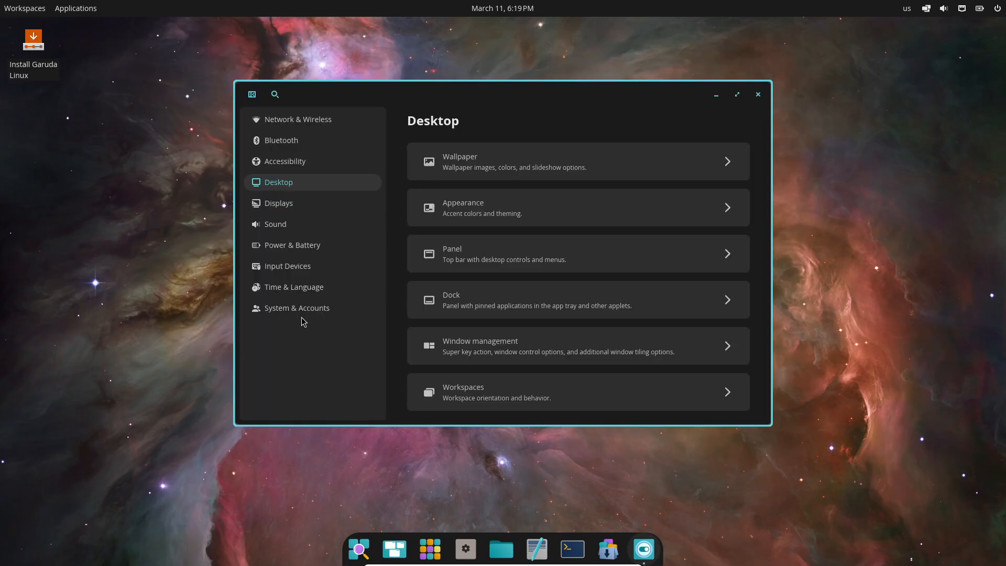
{"action": "left_click", "coordinate": [297, 308]}
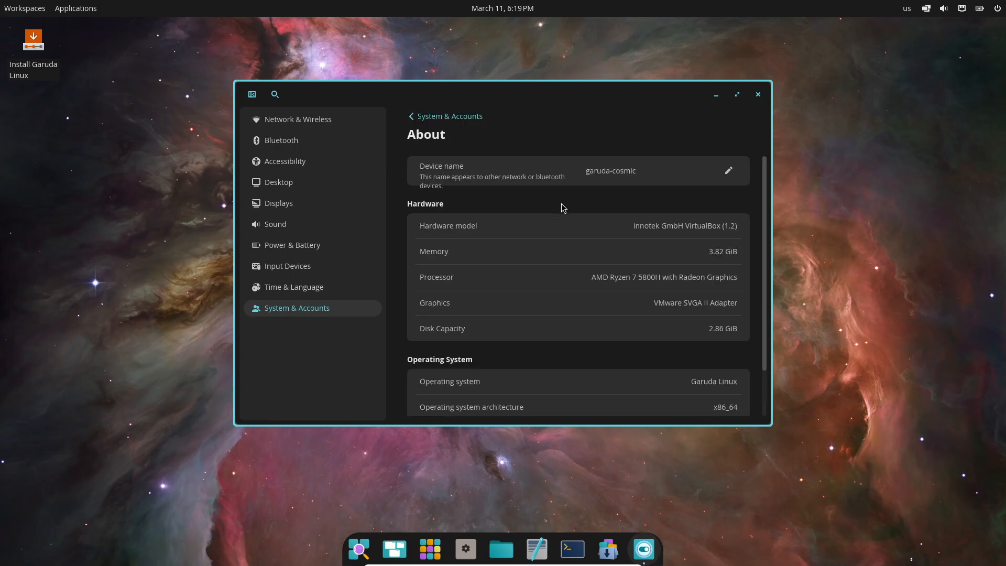
{"action": "scroll", "scroll_direction": "down", "scroll_amount": 3}
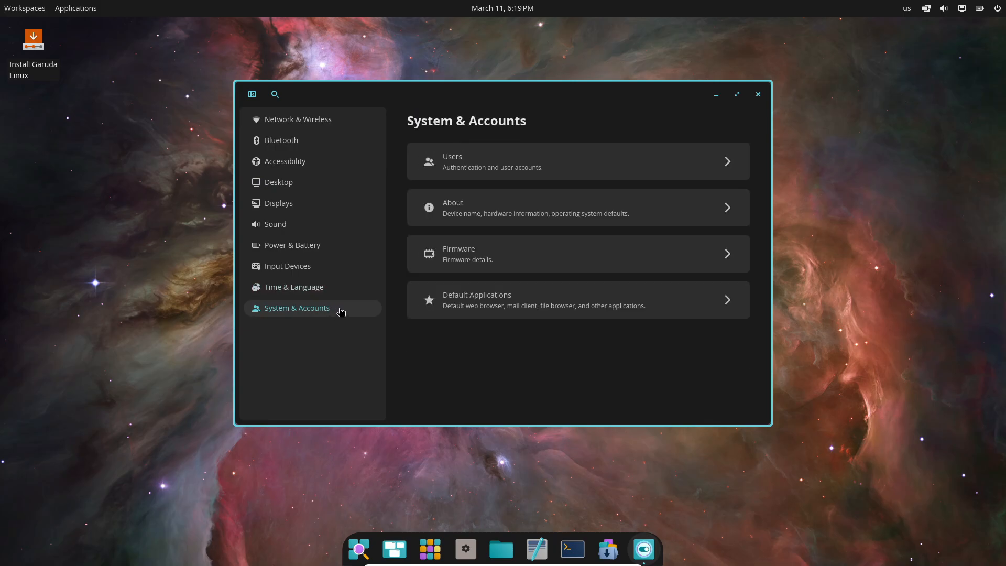
{"action": "left_click", "coordinate": [297, 120]}
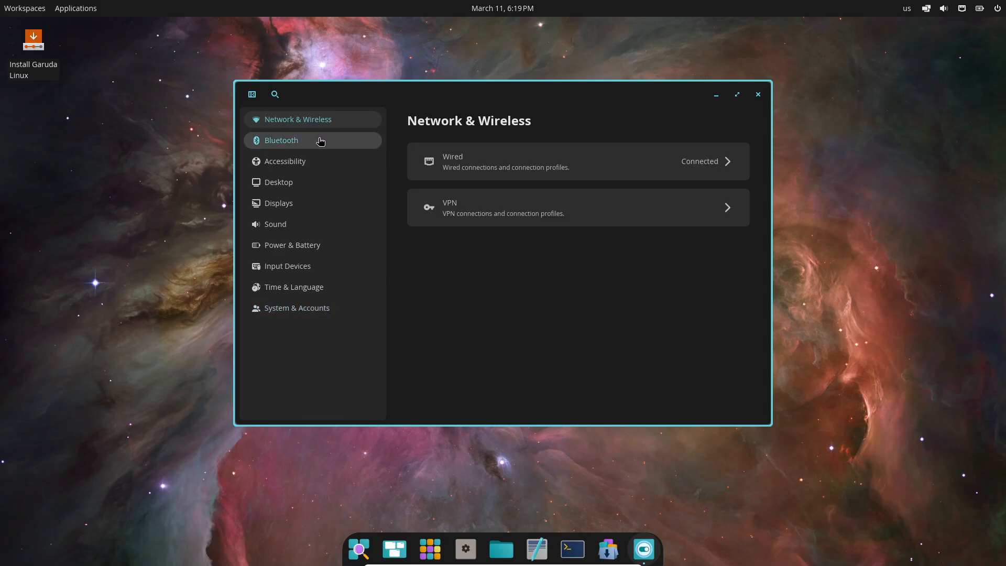
{"action": "left_click", "coordinate": [286, 161]}
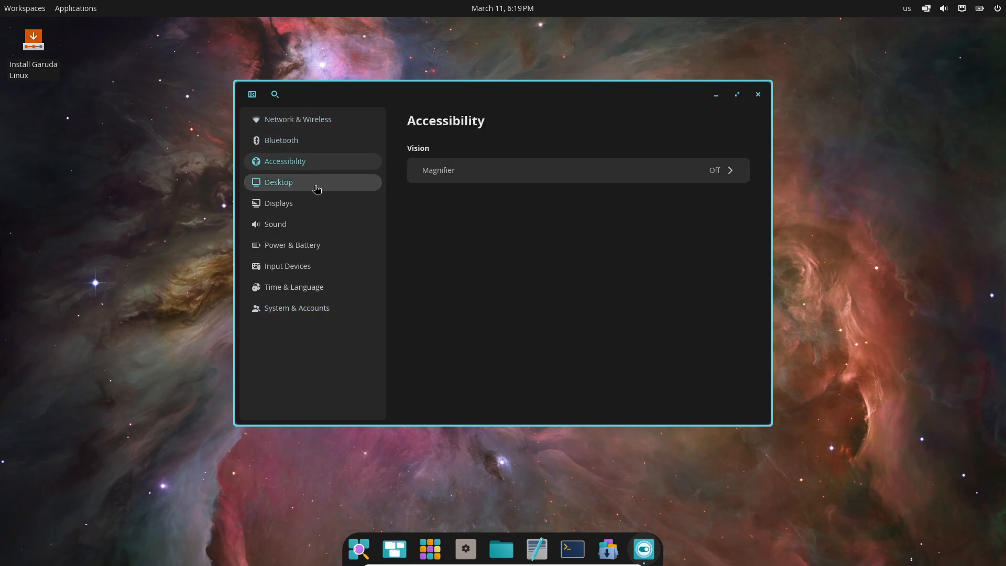
- View the desktop, accent colour, sound, and keyboard and mouse settings, then close Settings
{"action": "left_click", "coordinate": [278, 182]}
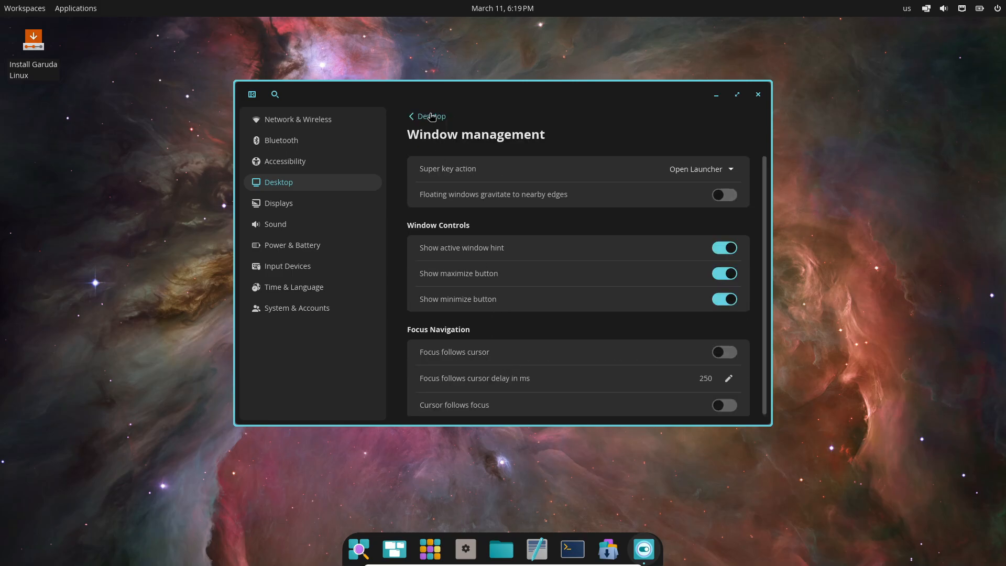
{"action": "left_click", "coordinate": [412, 116]}
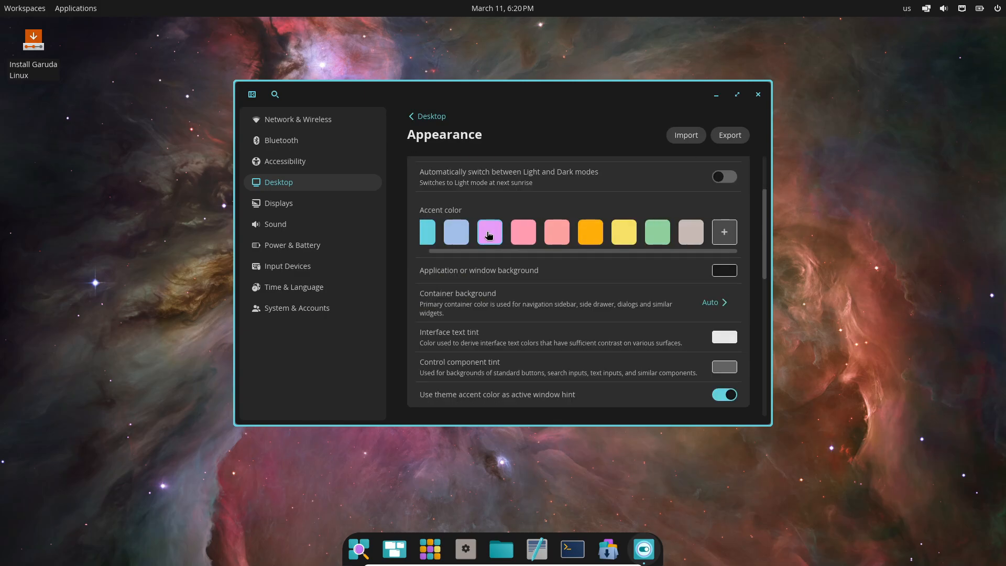
{"action": "left_click", "coordinate": [276, 224]}
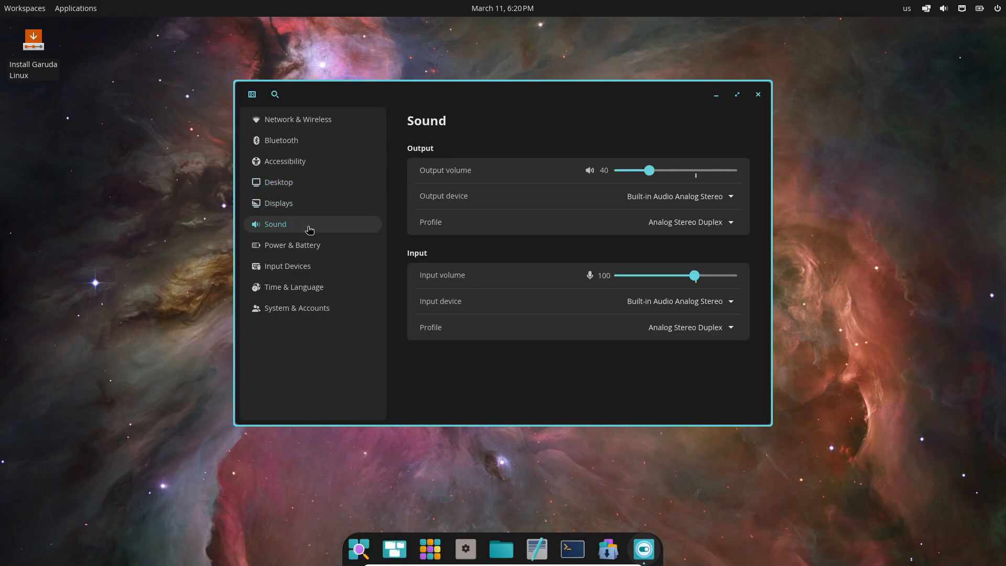
{"action": "left_click", "coordinate": [286, 266]}
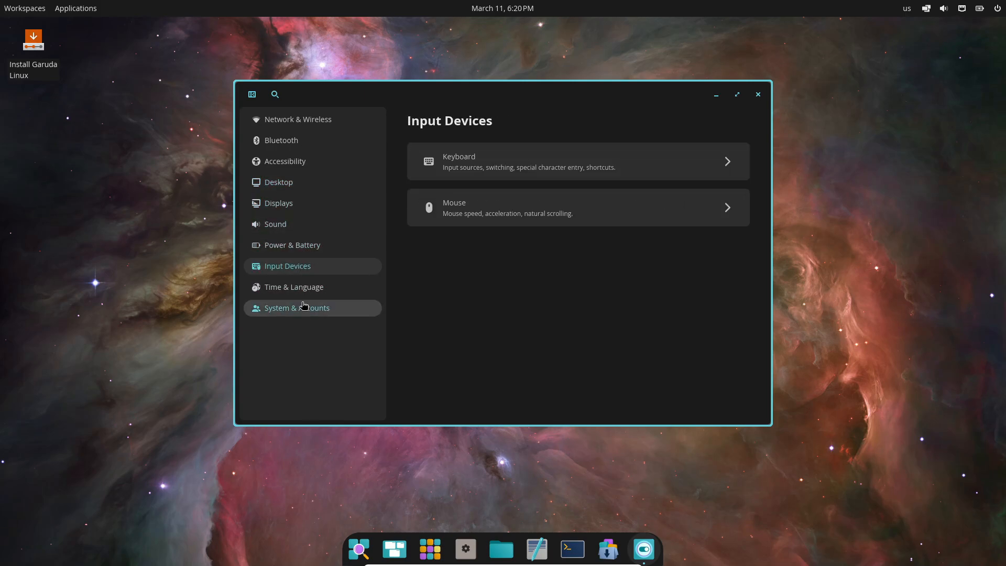
{"action": "left_click", "coordinate": [757, 94]}
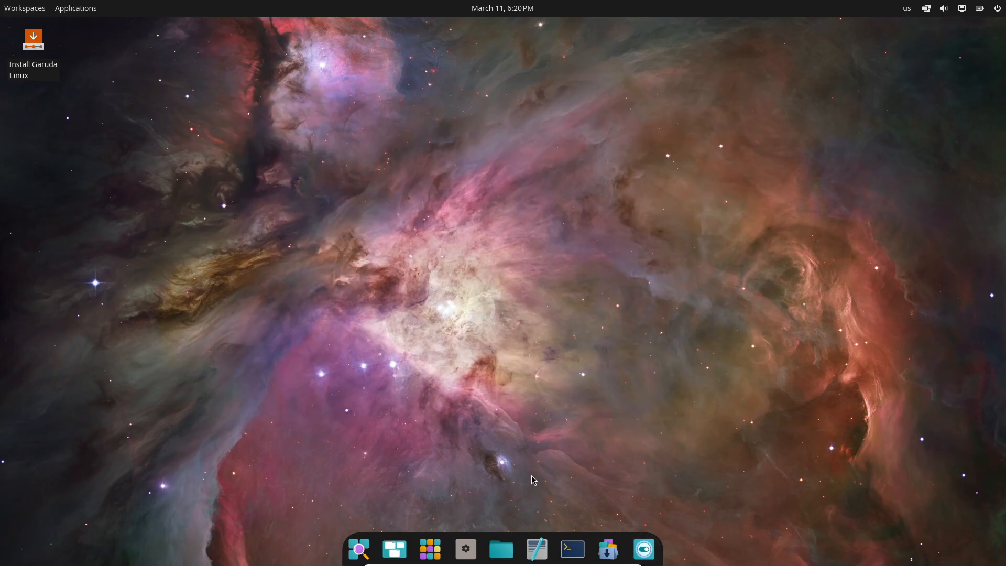
- Open the file manager at home, select the Videos folder, then close it
{"action": "left_click", "coordinate": [501, 549]}
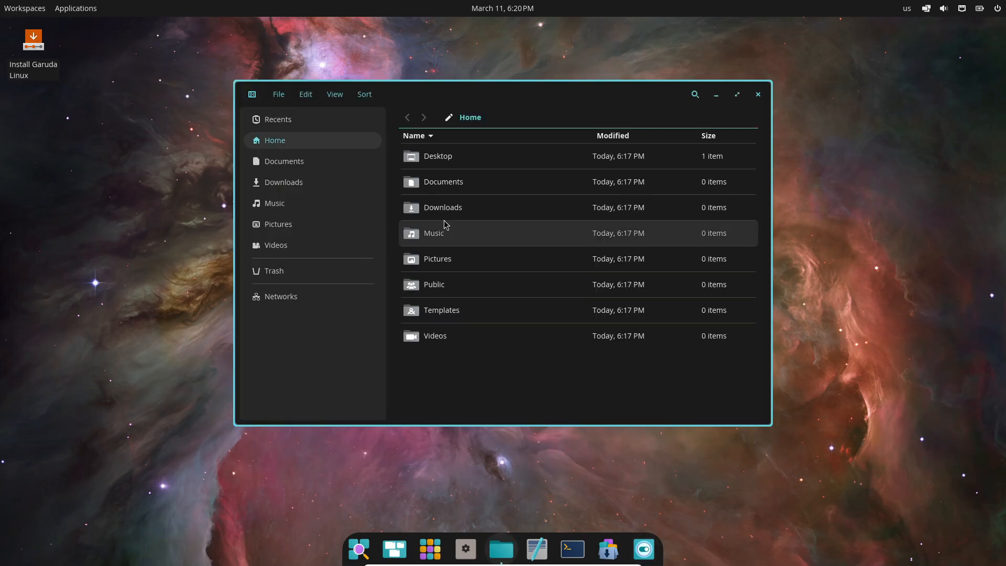
{"action": "left_click", "coordinate": [435, 336]}
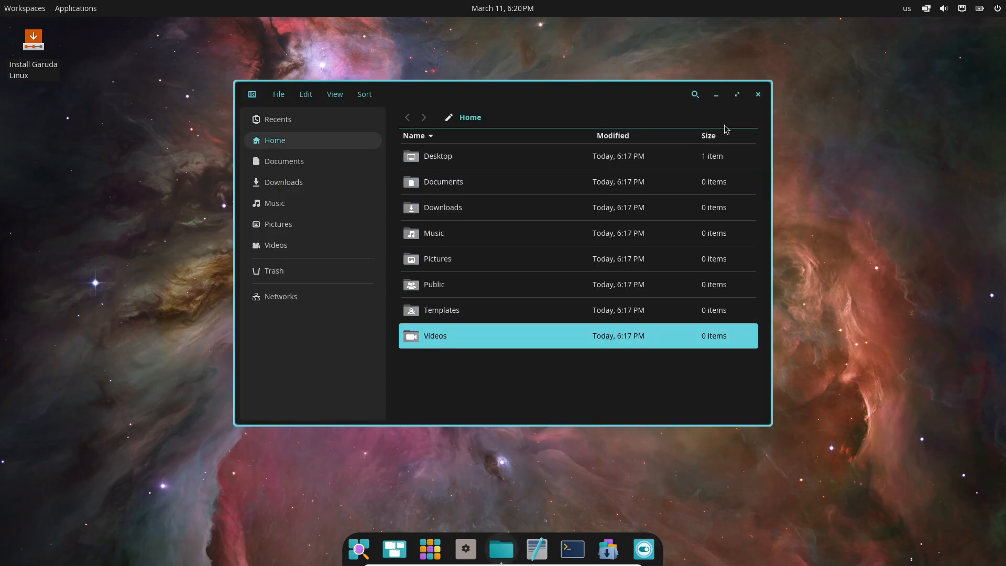
{"action": "left_click", "coordinate": [758, 95]}
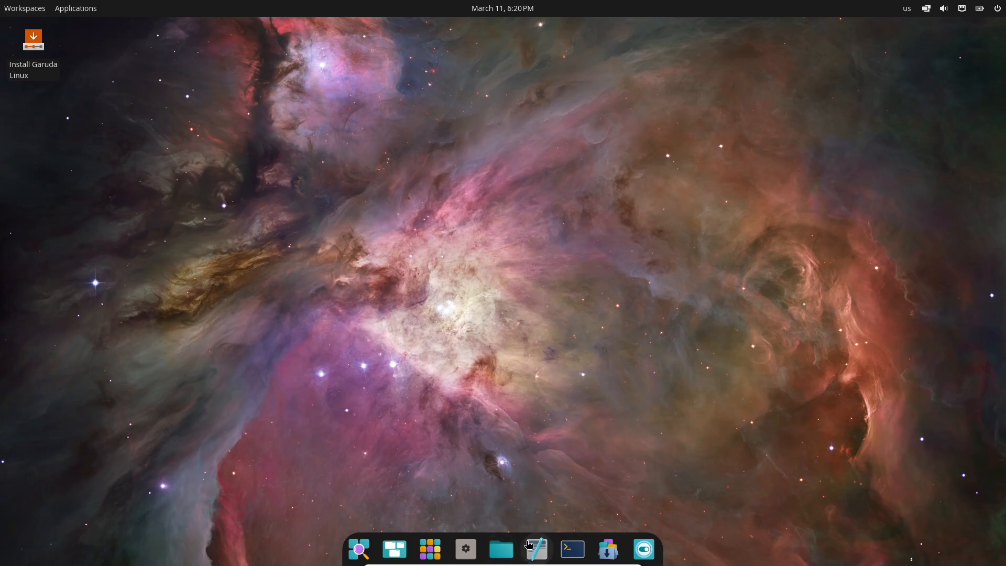
- View the text editor's About info, open and close a terminal, then launch COSMIC Store
{"action": "left_click", "coordinate": [335, 94]}
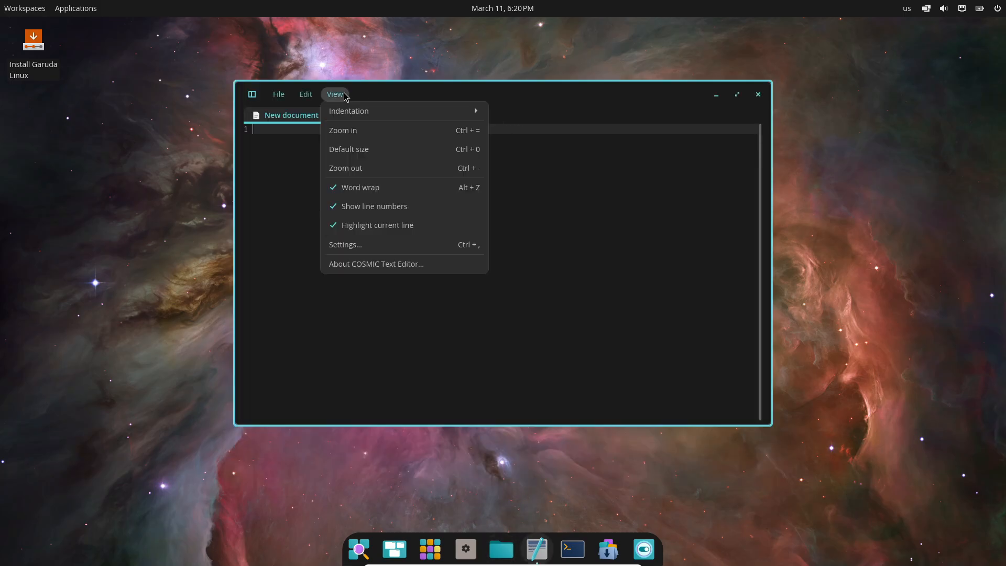
{"action": "left_click", "coordinate": [376, 264]}
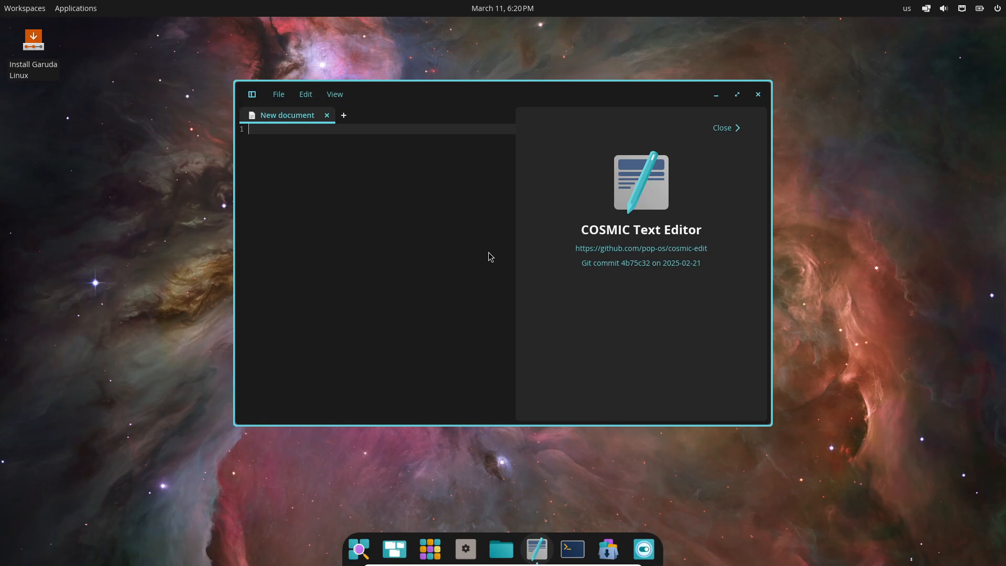
{"action": "left_click", "coordinate": [572, 548]}
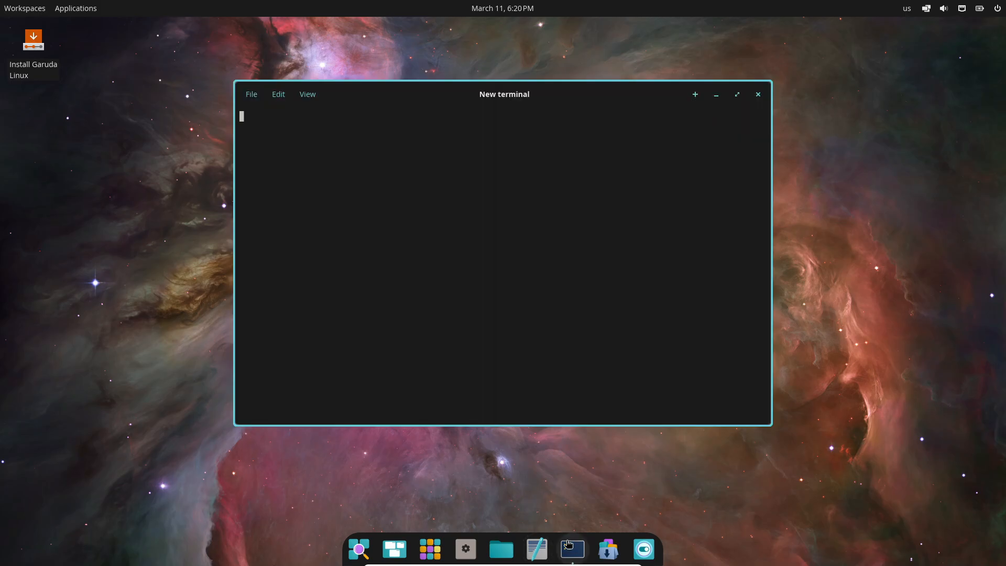
{"action": "left_click", "coordinate": [757, 94]}
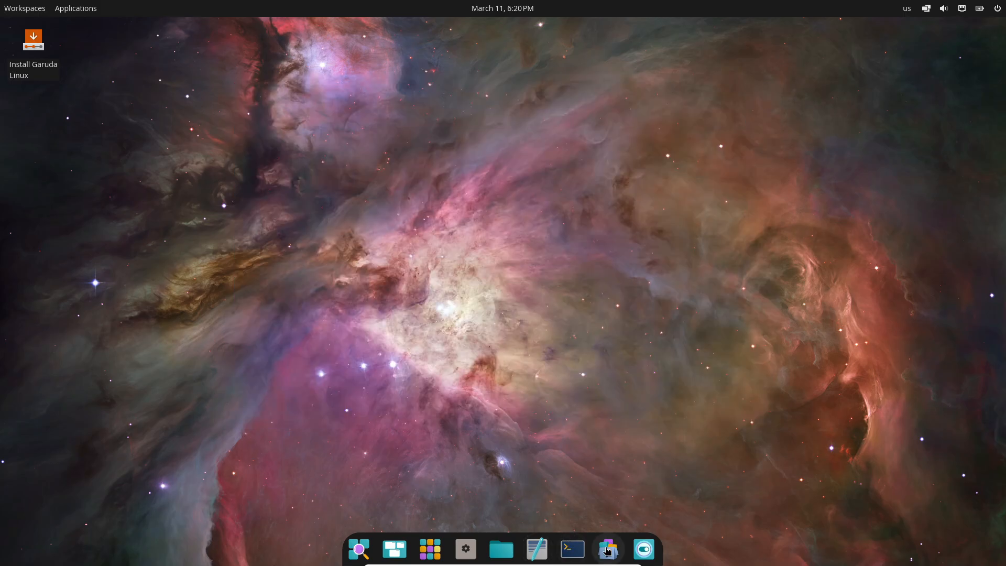
{"action": "left_click", "coordinate": [608, 549]}
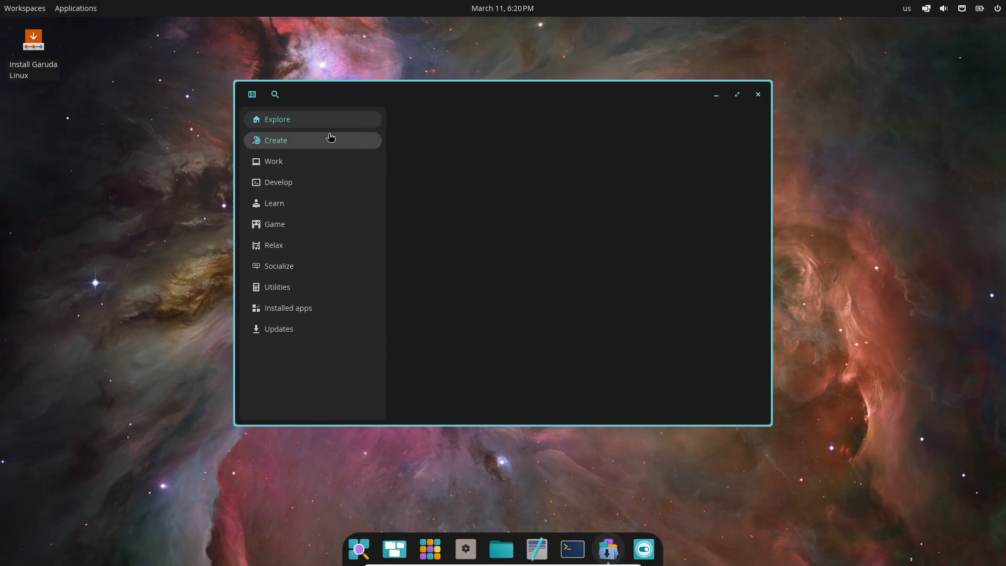
- Browse the Create, Work, Learn and Develop store categories, scrolling through the Develop list
{"action": "left_click", "coordinate": [276, 140]}
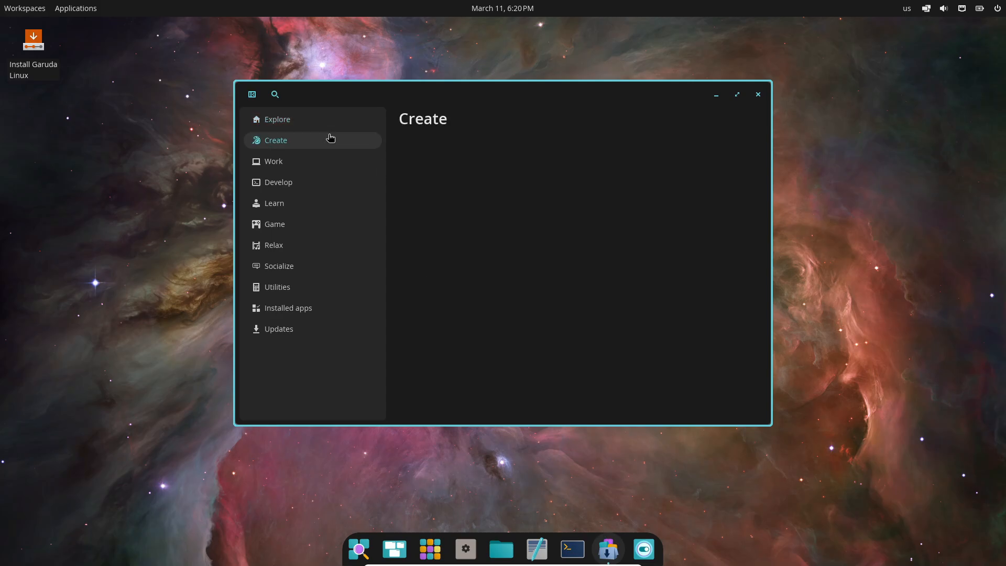
{"action": "left_click", "coordinate": [274, 161]}
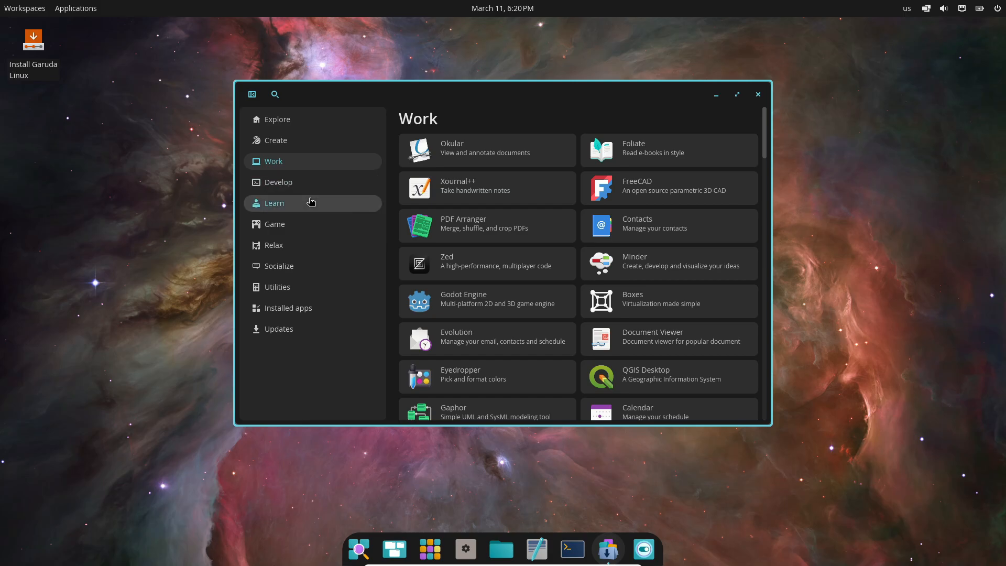
{"action": "left_click", "coordinate": [274, 203]}
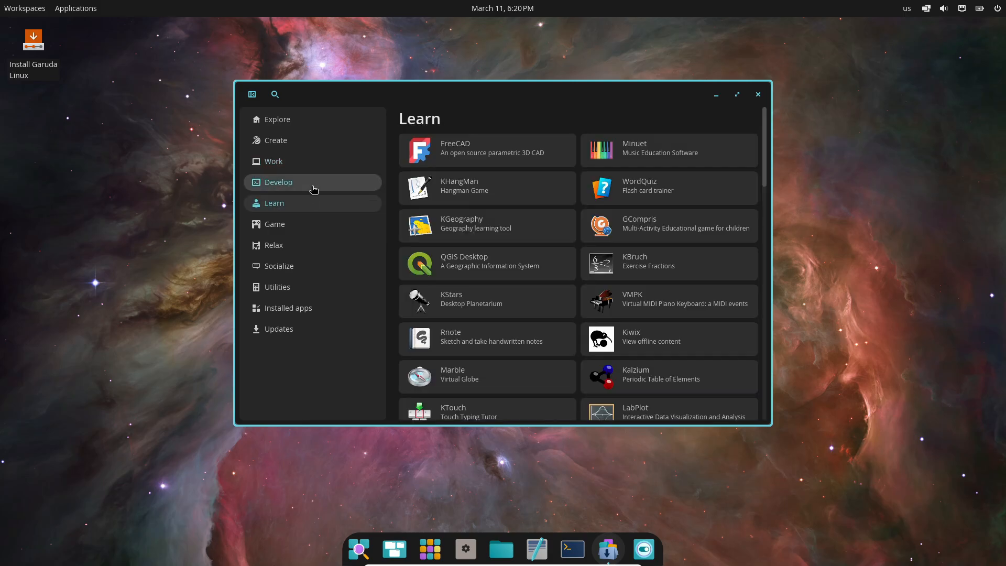
{"action": "left_click", "coordinate": [278, 183]}
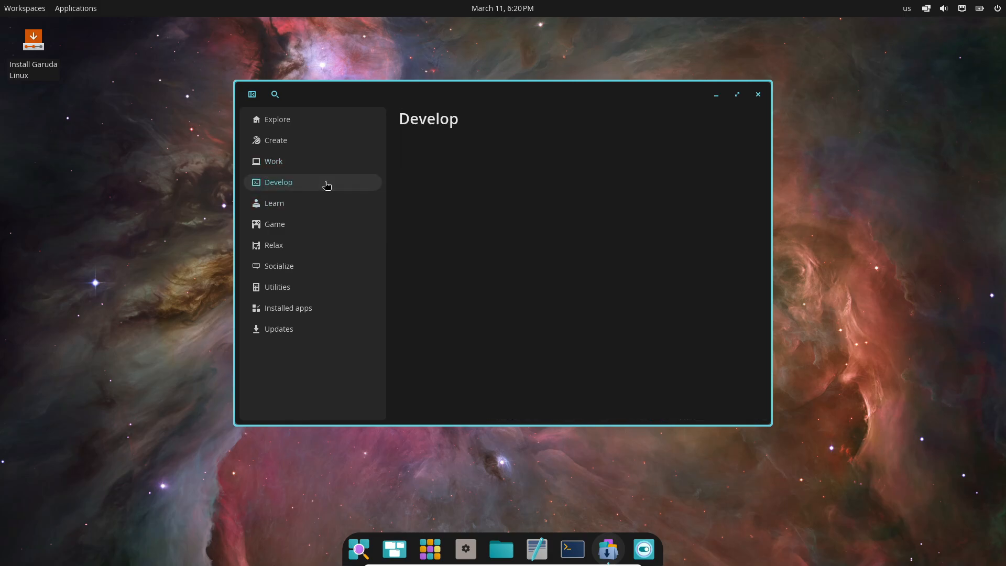
{"action": "scroll", "scroll_direction": "down", "scroll_amount": 3}
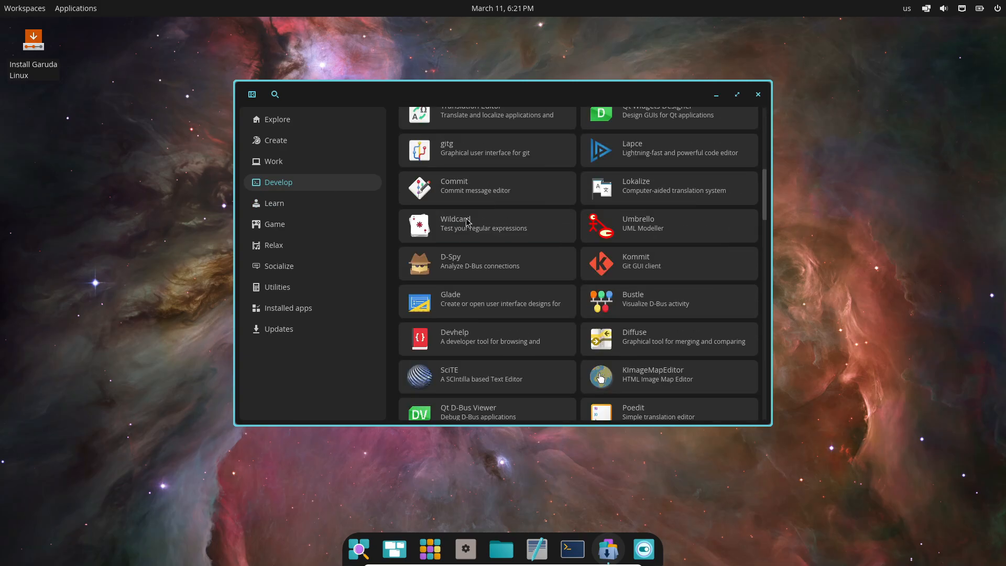
{"action": "scroll", "scroll_direction": "down", "scroll_amount": 3}
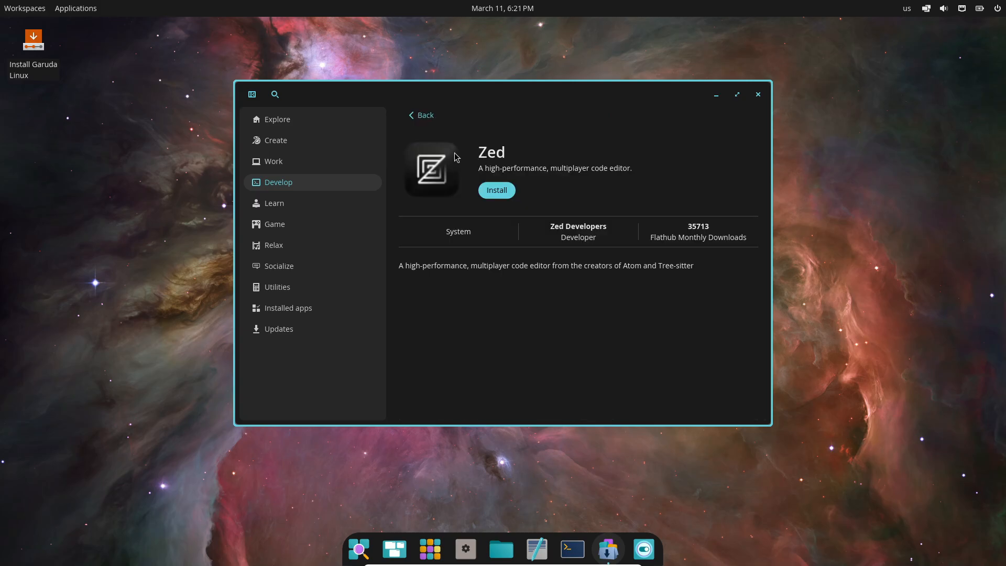
- Browse the Game, Relax, Socialize and Utilities categories in COSMIC Store
{"action": "left_click", "coordinate": [275, 223]}
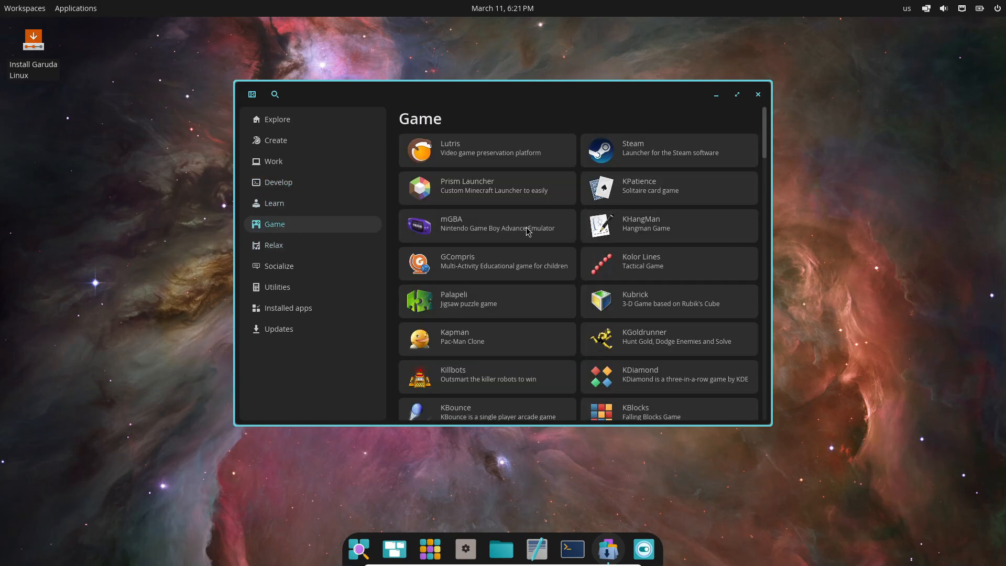
{"action": "left_click", "coordinate": [273, 245]}
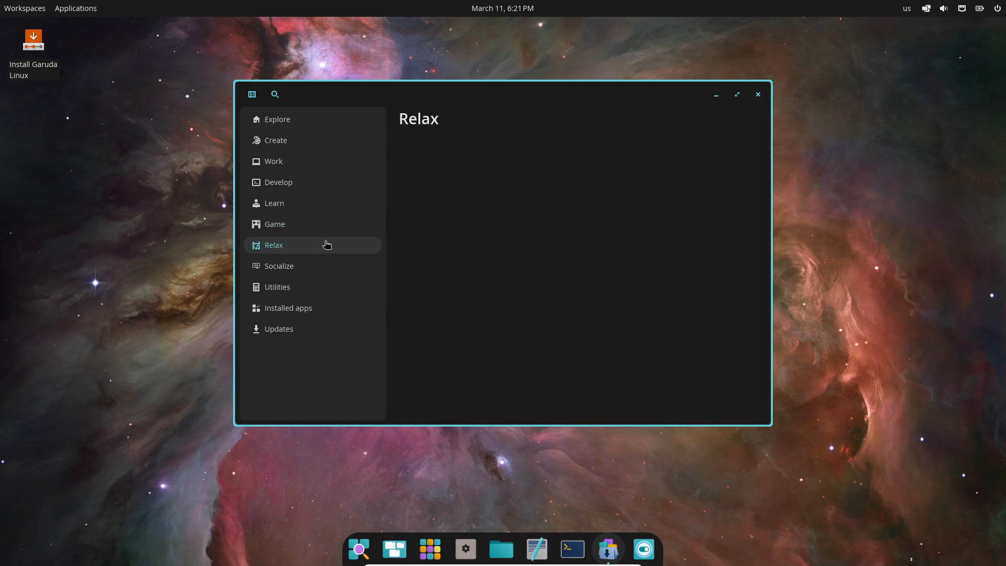
{"action": "left_click", "coordinate": [278, 266]}
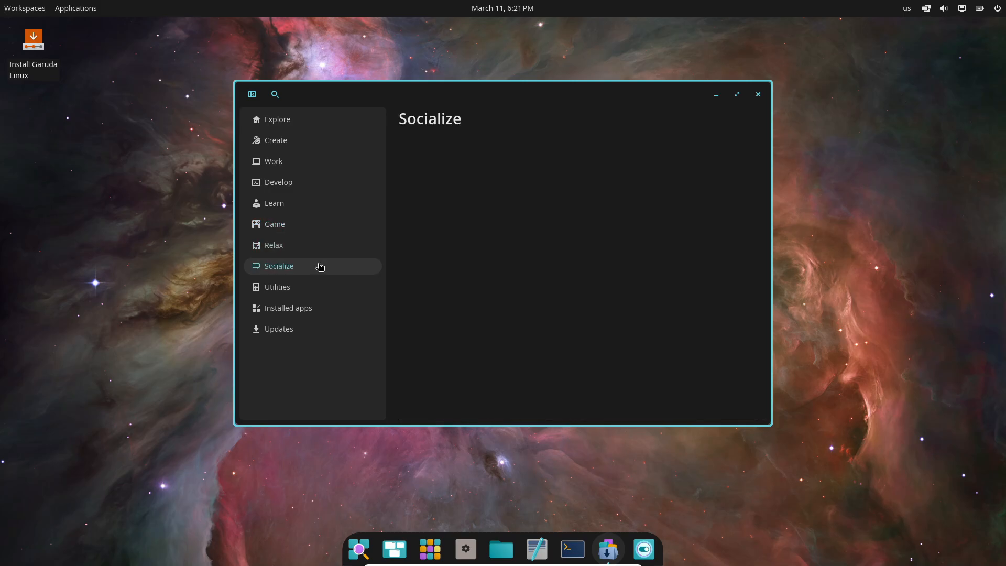
{"action": "left_click", "coordinate": [279, 266]}
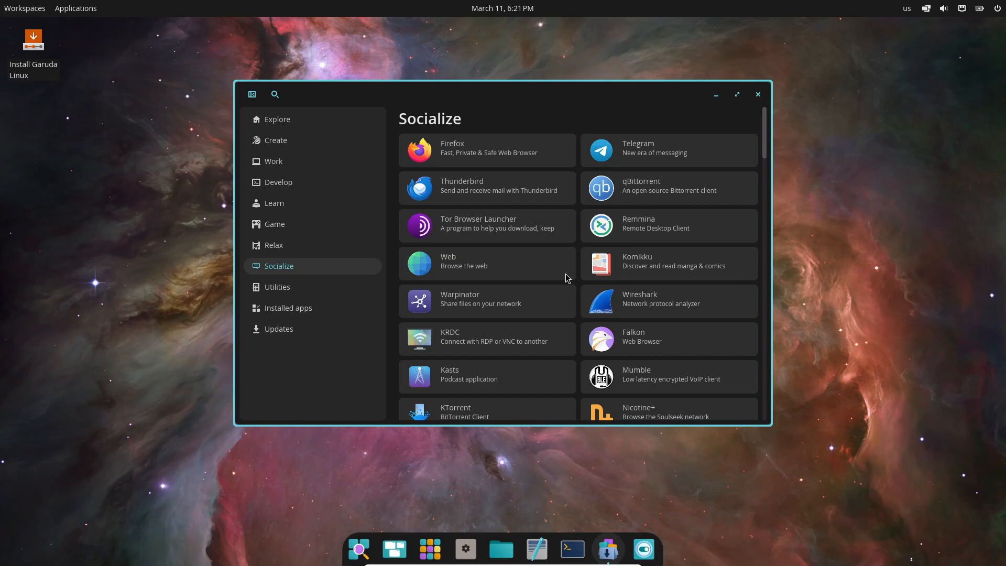
{"action": "left_click", "coordinate": [277, 286]}
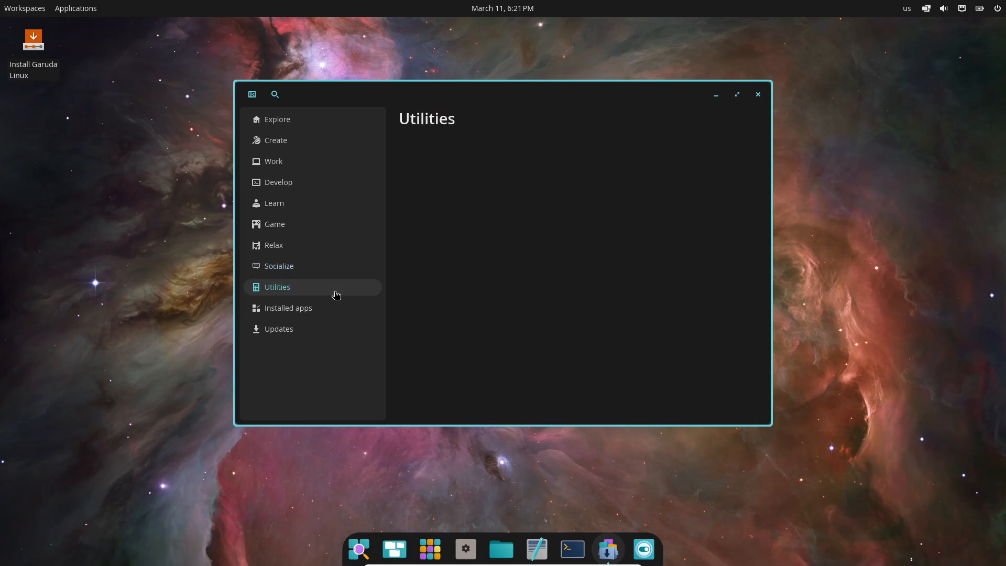
{"action": "left_click", "coordinate": [276, 287]}
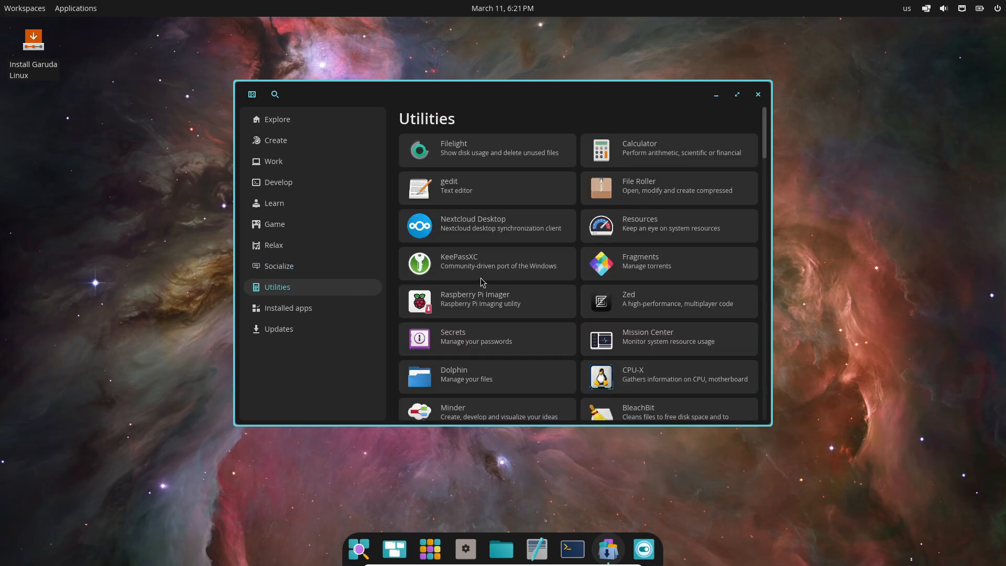
{"action": "scroll", "scroll_direction": "down", "scroll_amount": 3}
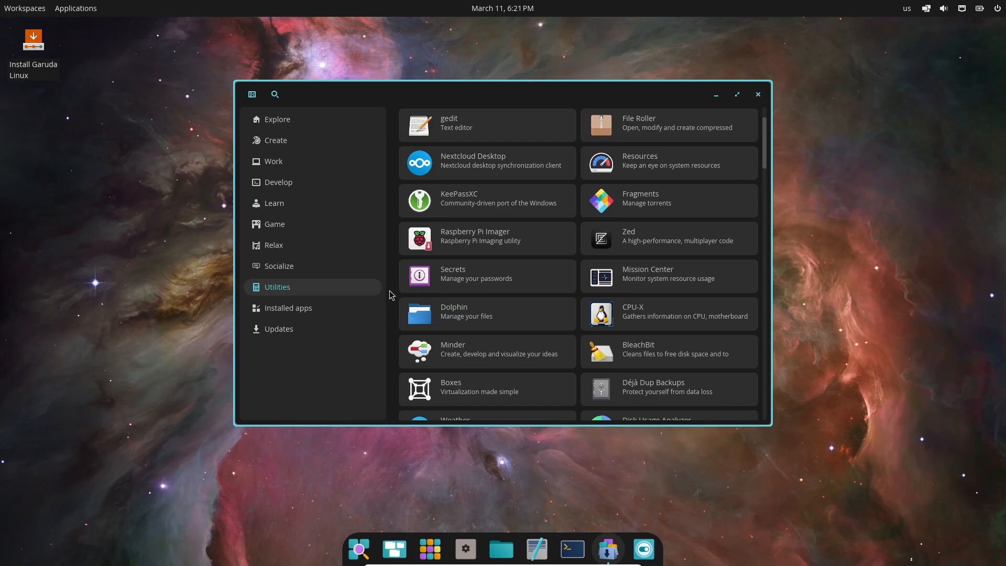
- Close the app store, then open and close System Settings
{"action": "left_click", "coordinate": [279, 329]}
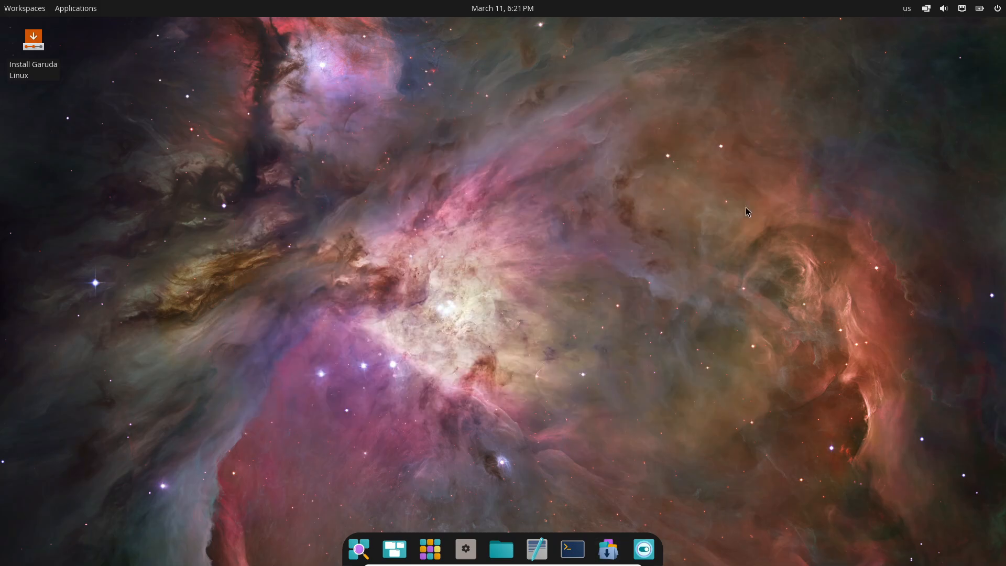
{"action": "left_click", "coordinate": [465, 549]}
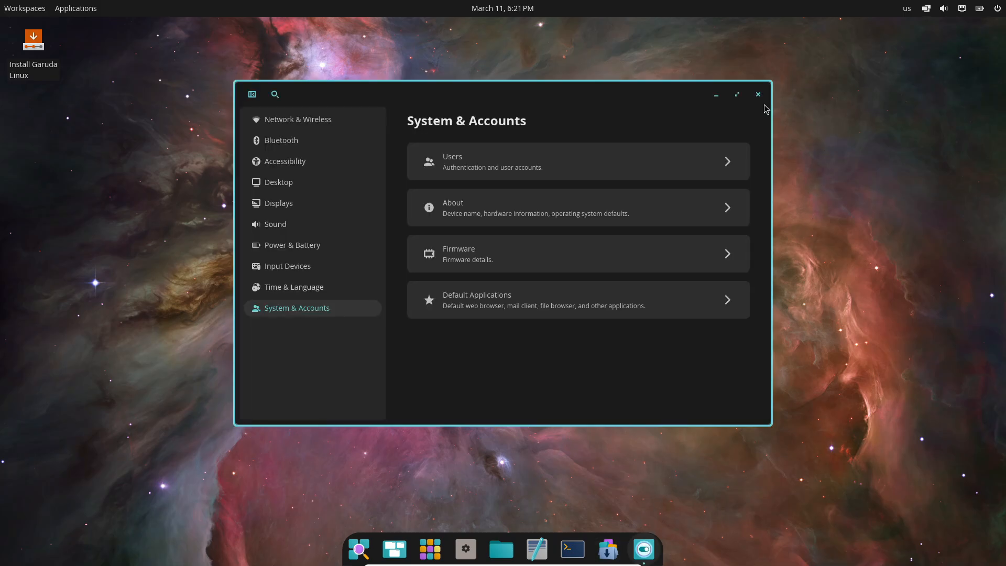
{"action": "left_click", "coordinate": [758, 94]}
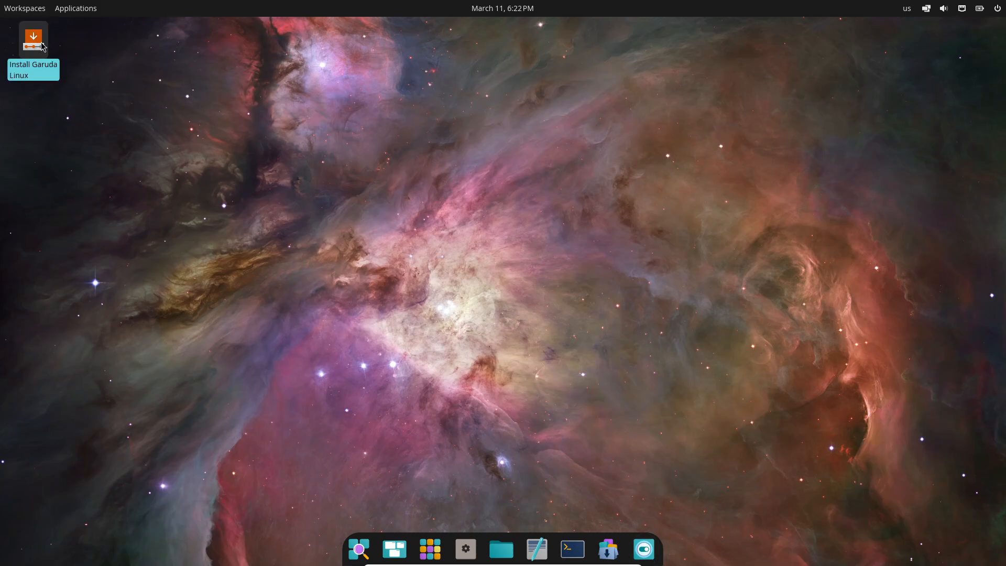
- Launch the Garuda installer, keep the default keyboard and erase-disk partitioning, and fill in the account details
{"action": "double_click", "coordinate": [32, 36]}
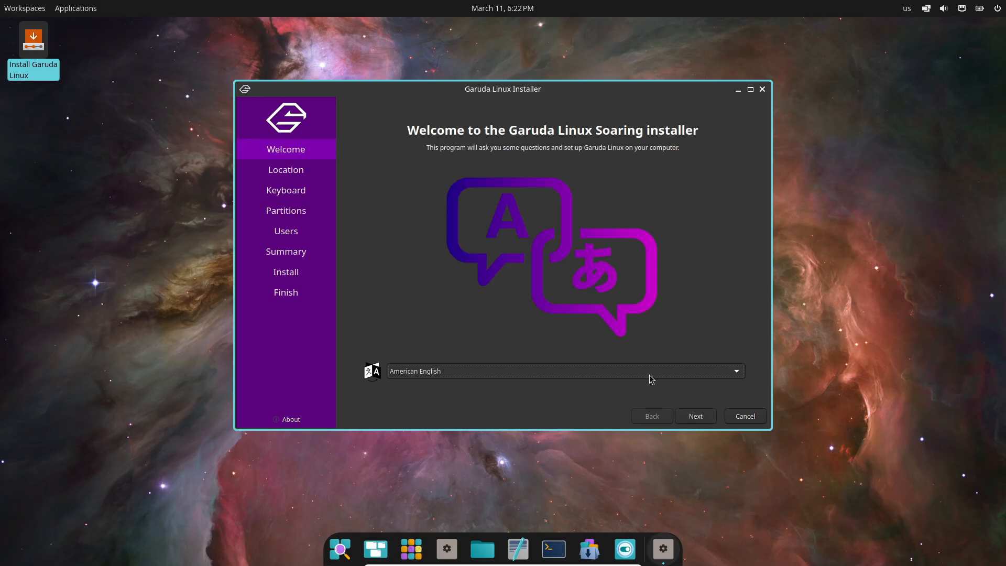
{"action": "left_click", "coordinate": [695, 416]}
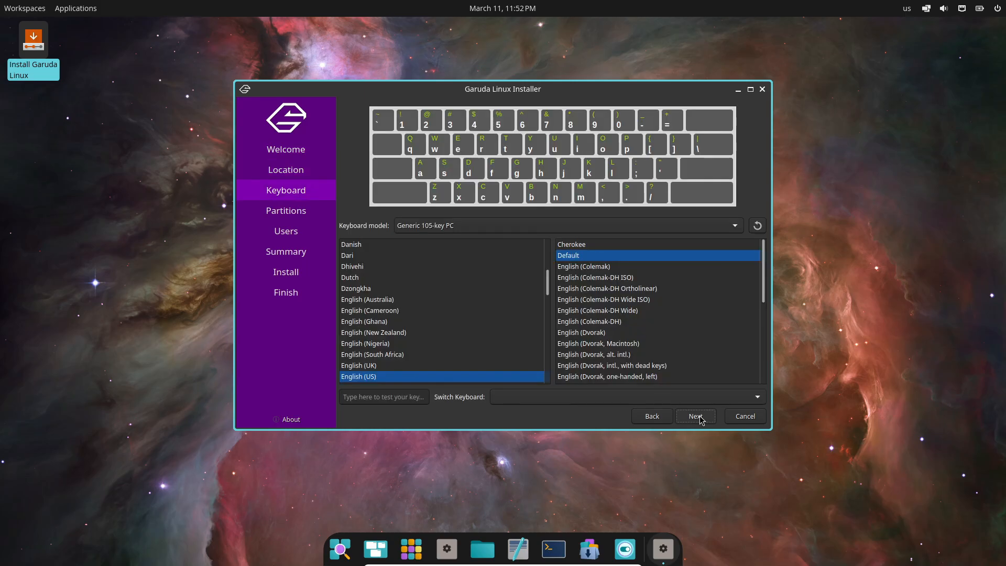
{"action": "left_click", "coordinate": [695, 415]}
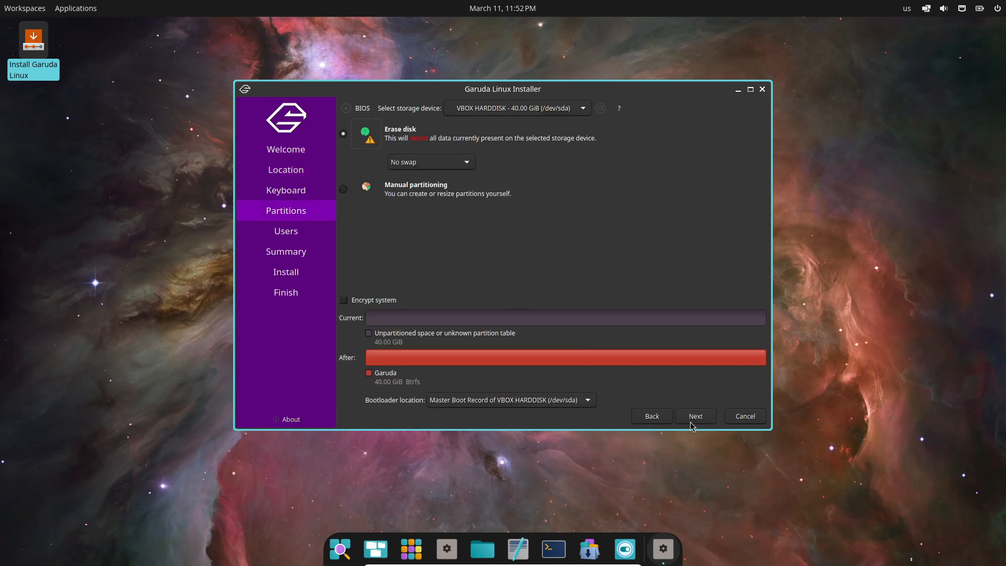
{"action": "left_click", "coordinate": [696, 416]}
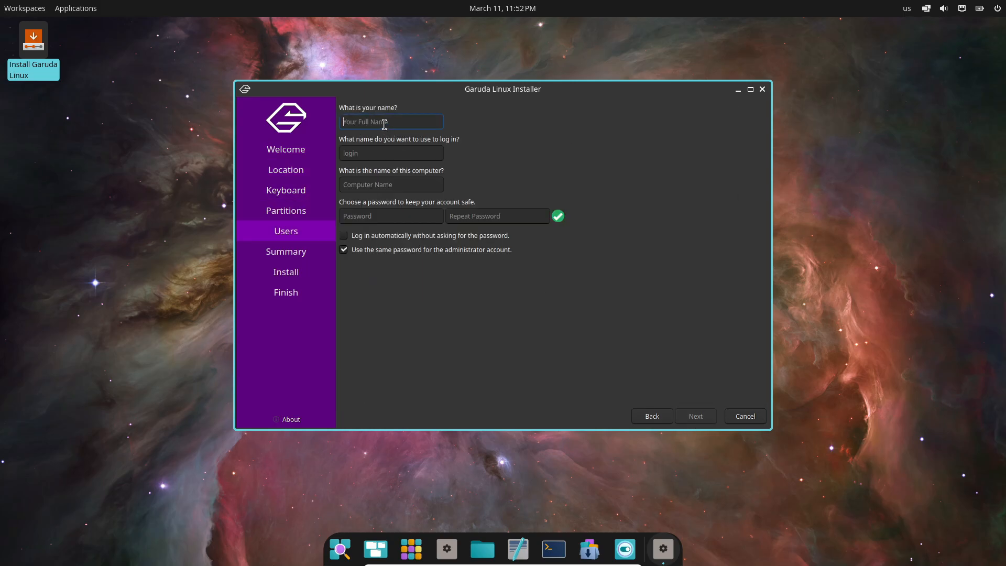
{"action": "type", "text": "code"}
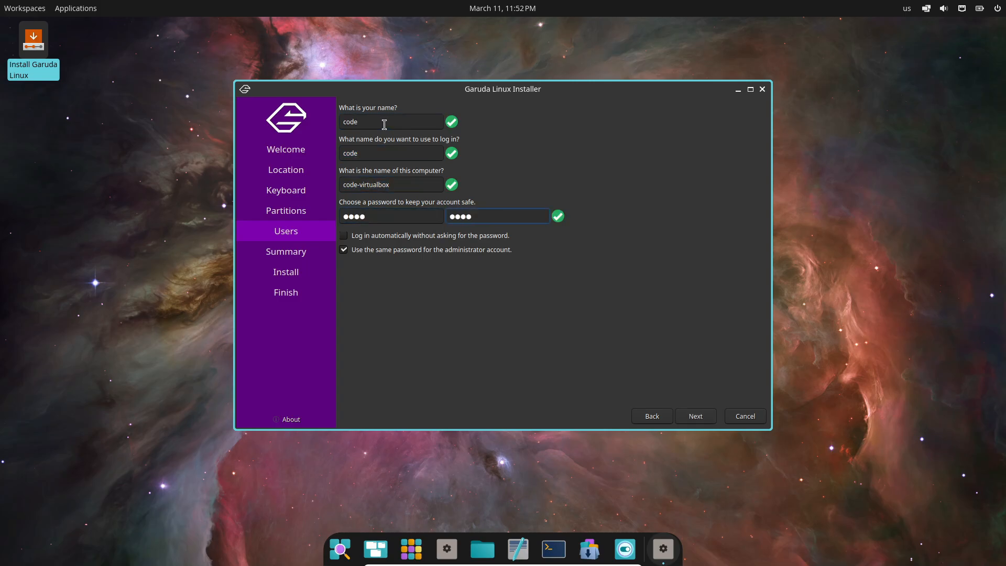
{"action": "left_click", "coordinate": [695, 415]}
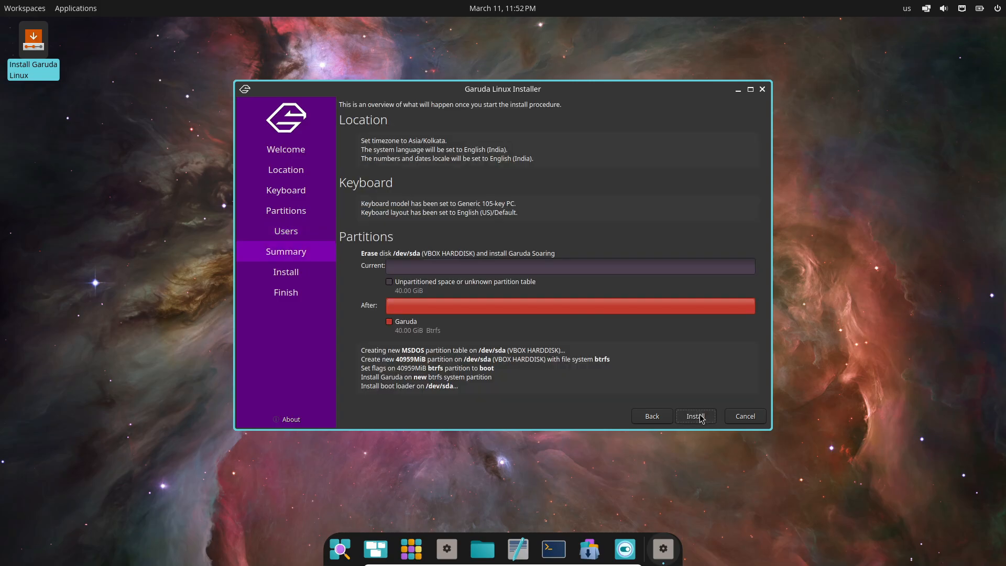